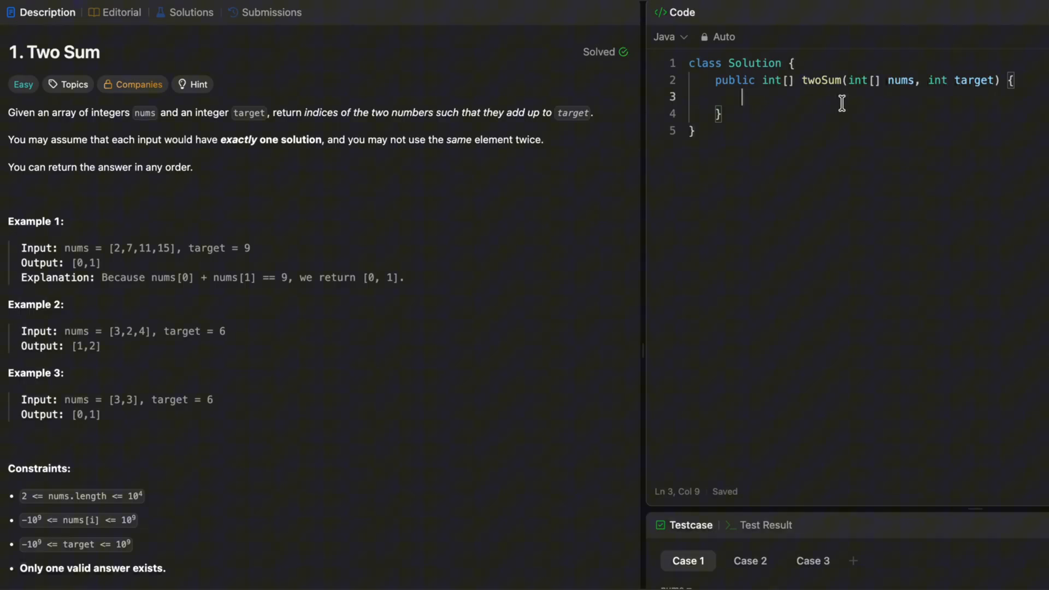
# Show the official Two Sum editorial's Java brute-force code (Approach 1) from the Solutions list.
pyautogui.click(190, 13)
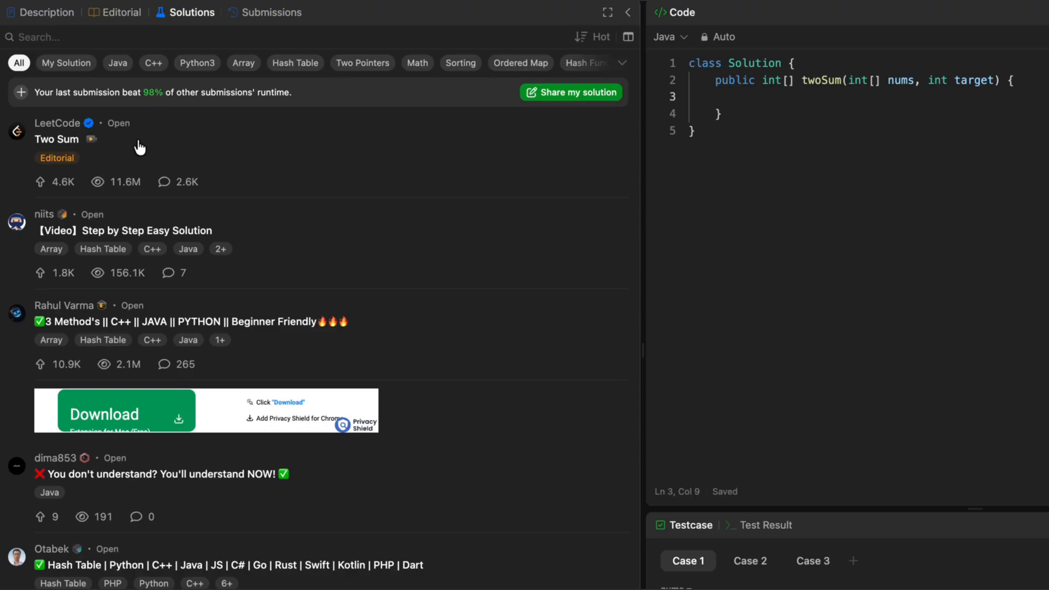
pyautogui.click(57, 140)
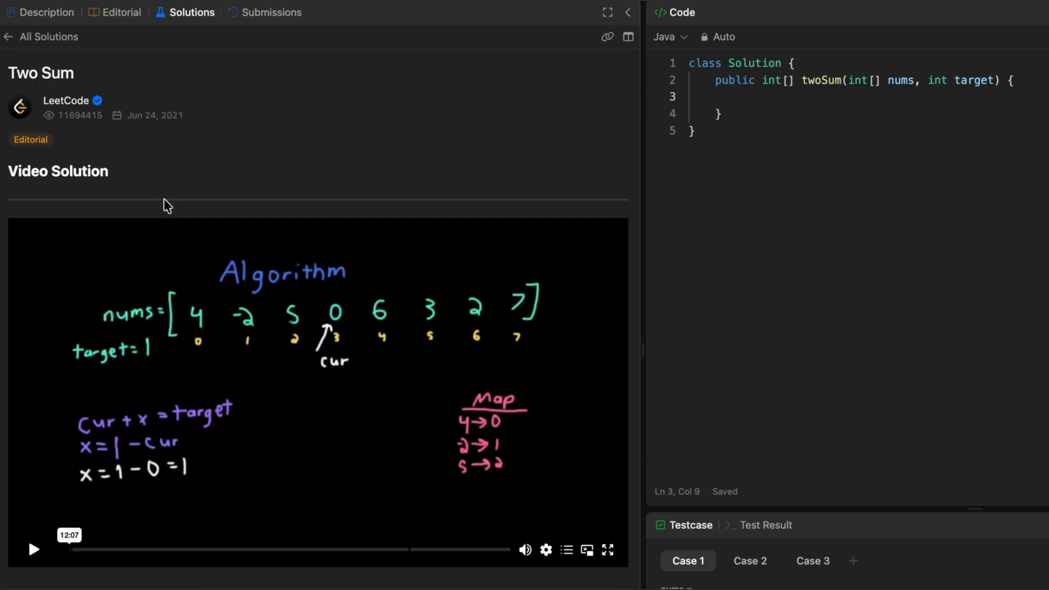
pyautogui.scroll(-3)
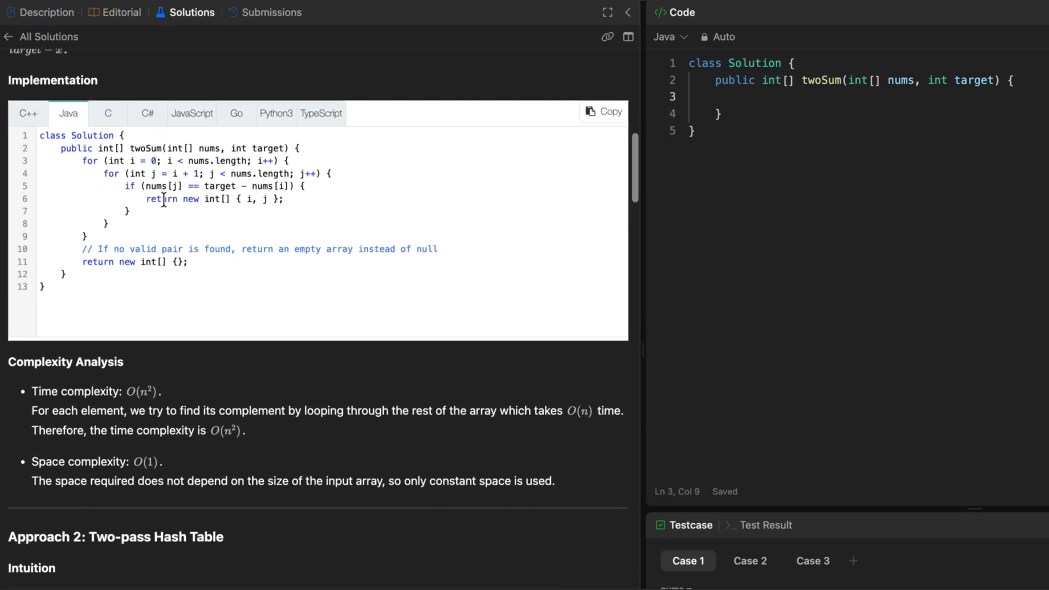